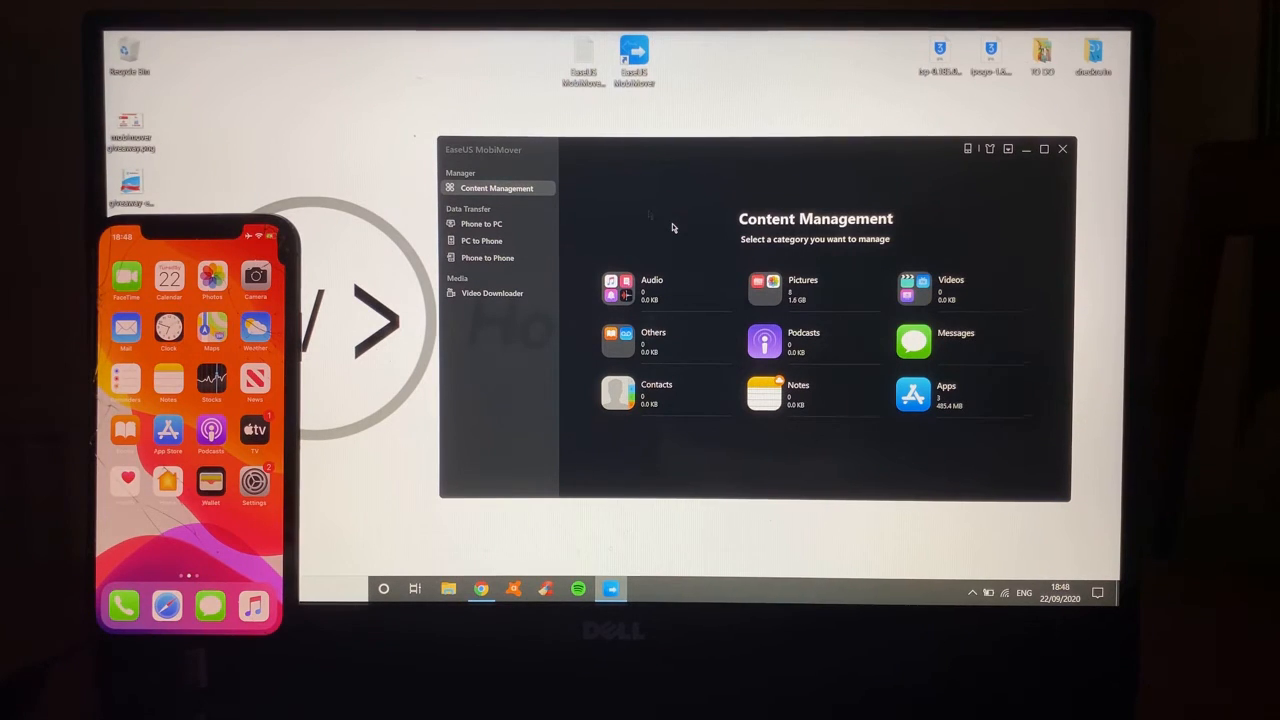
mouse_move(683, 245)
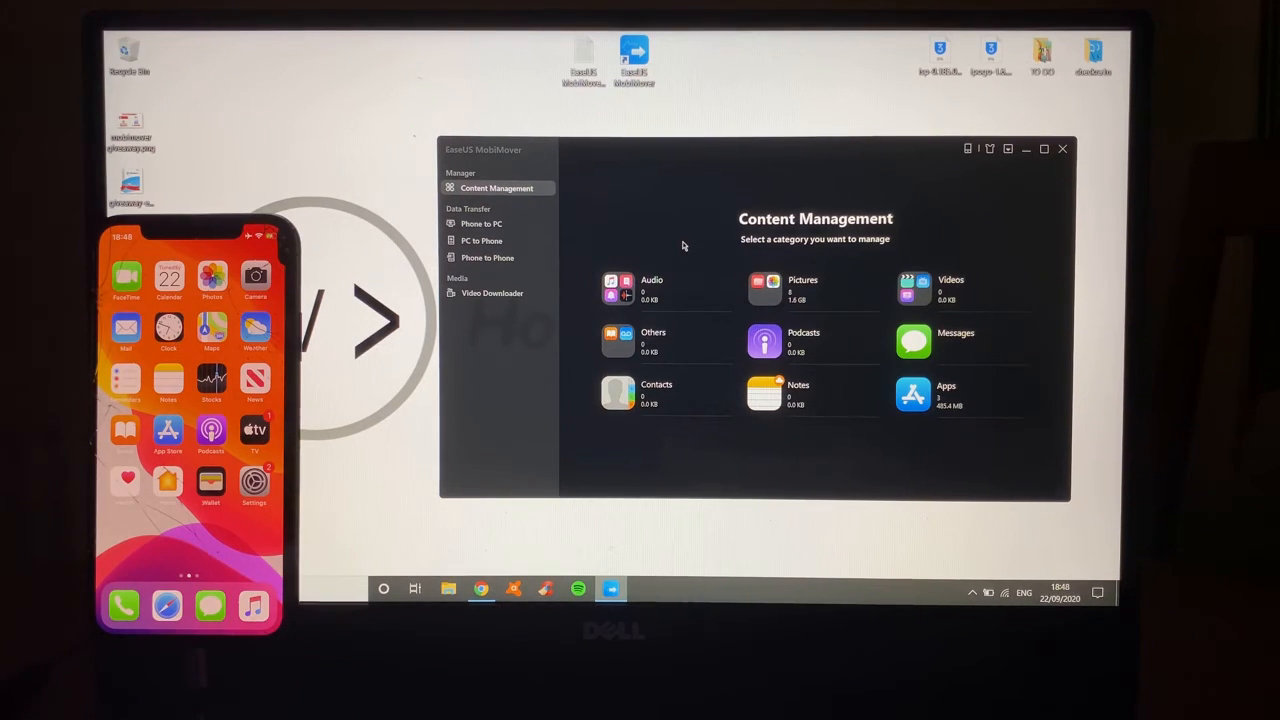
Step: In the Apps list, select only Discord and delete it from the iPhone
left_click(912, 393)
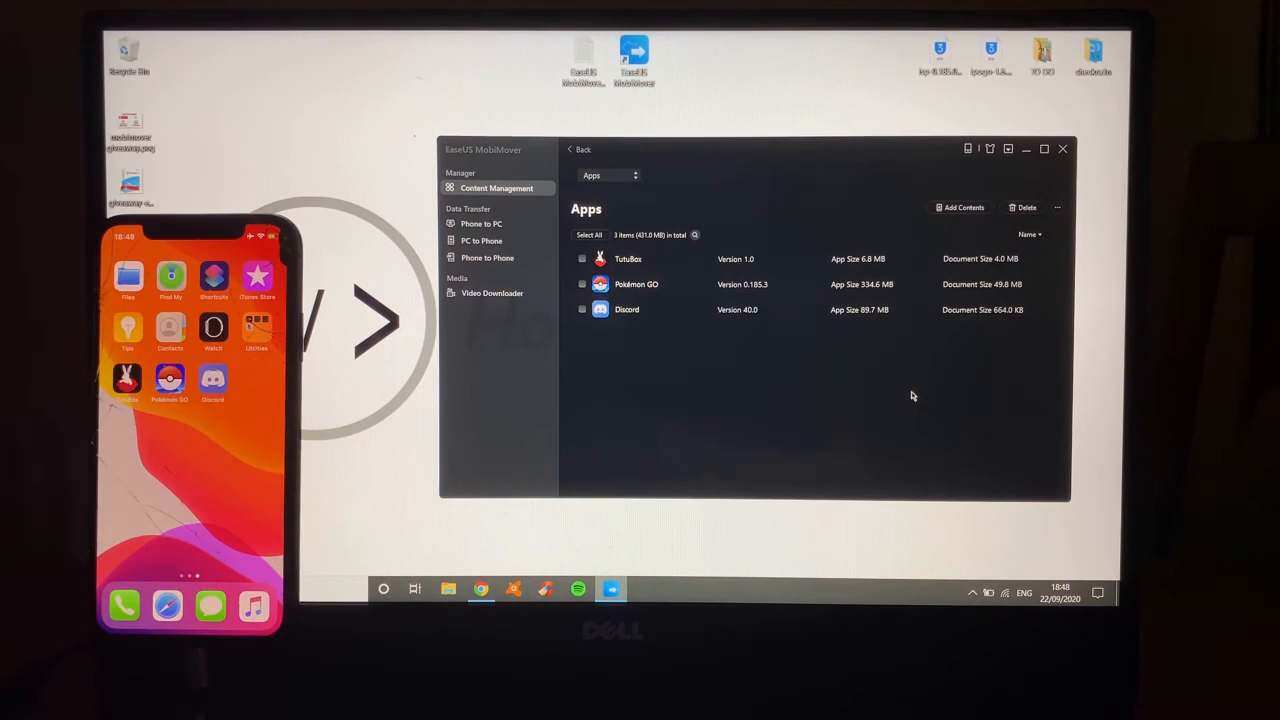
left_click(589, 234)
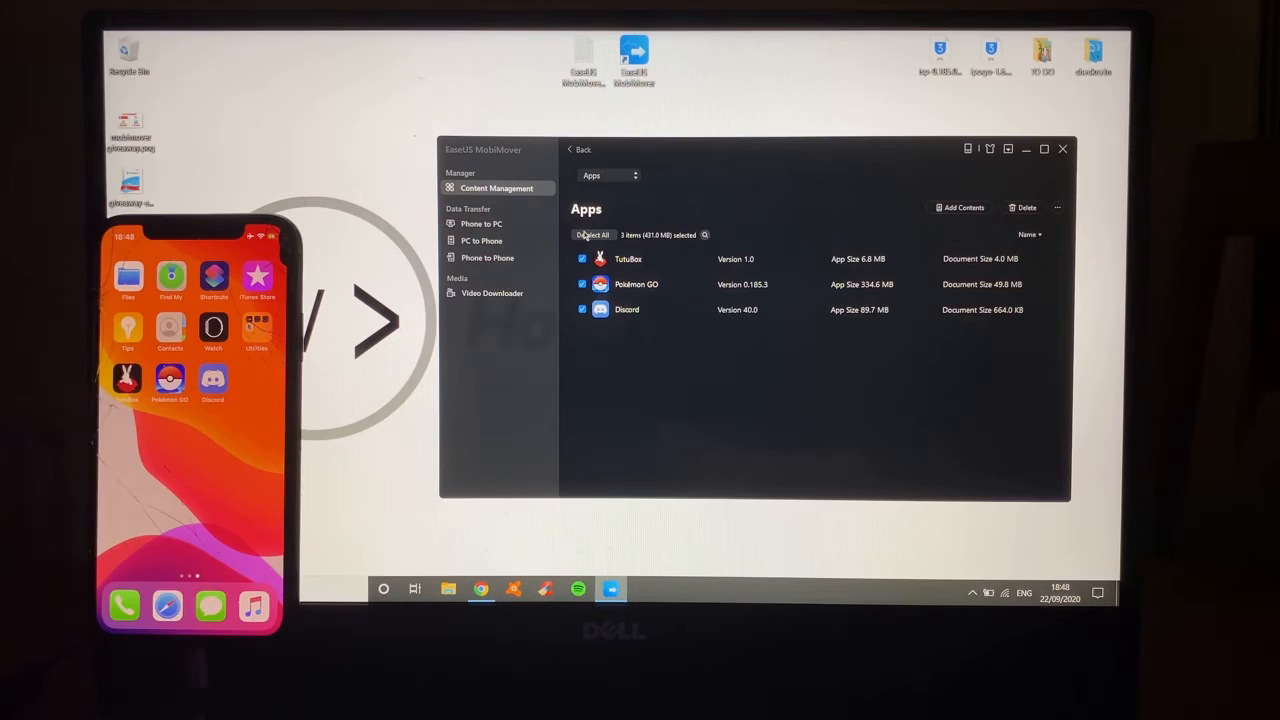
left_click(591, 234)
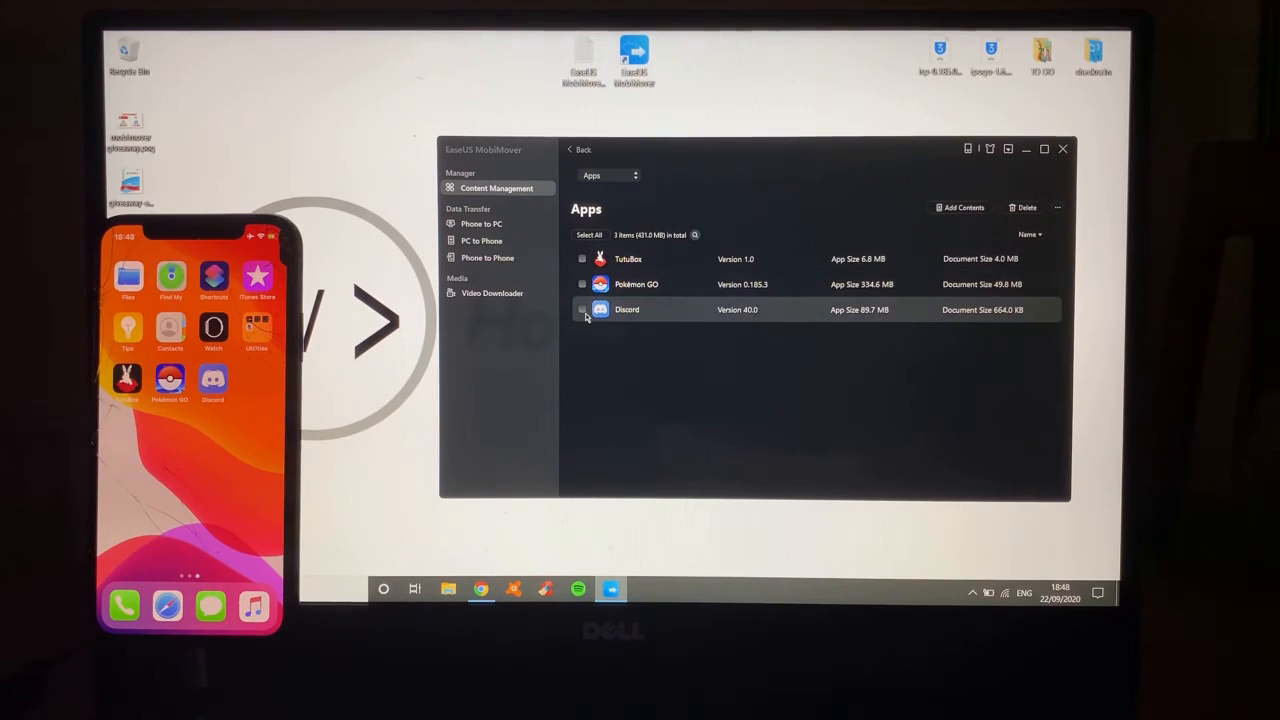
left_click(582, 309)
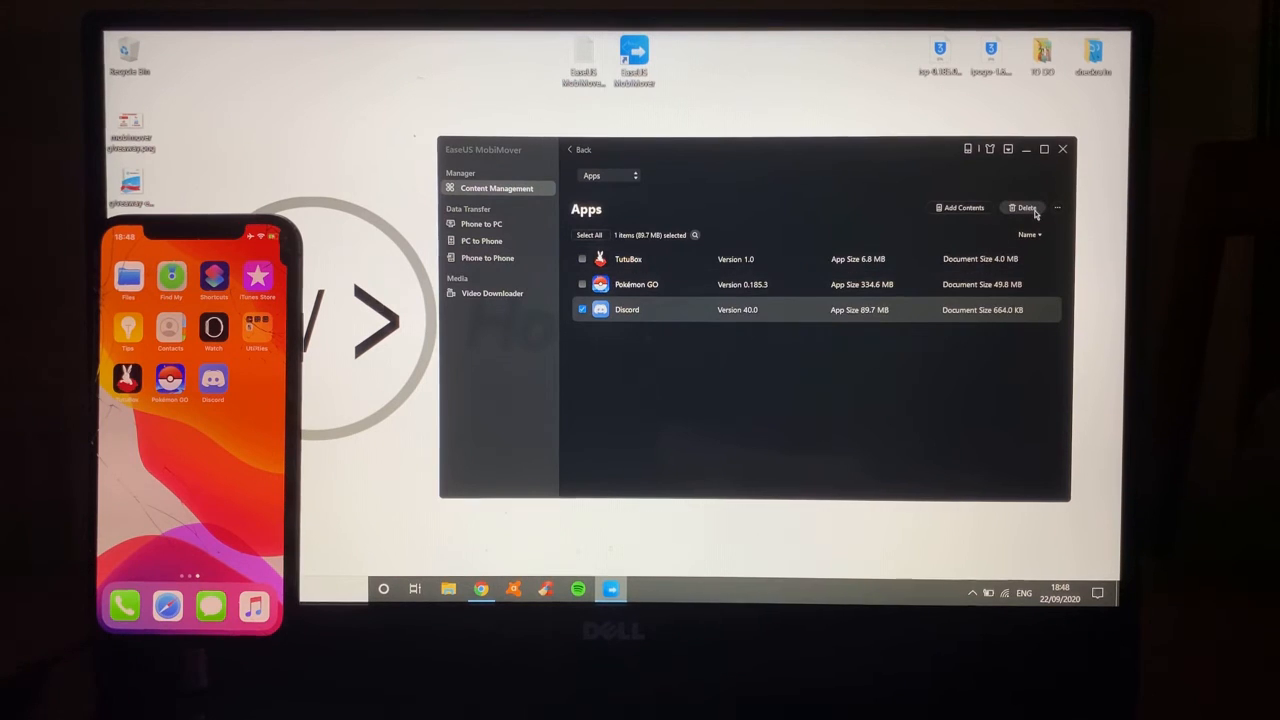
left_click(1022, 208)
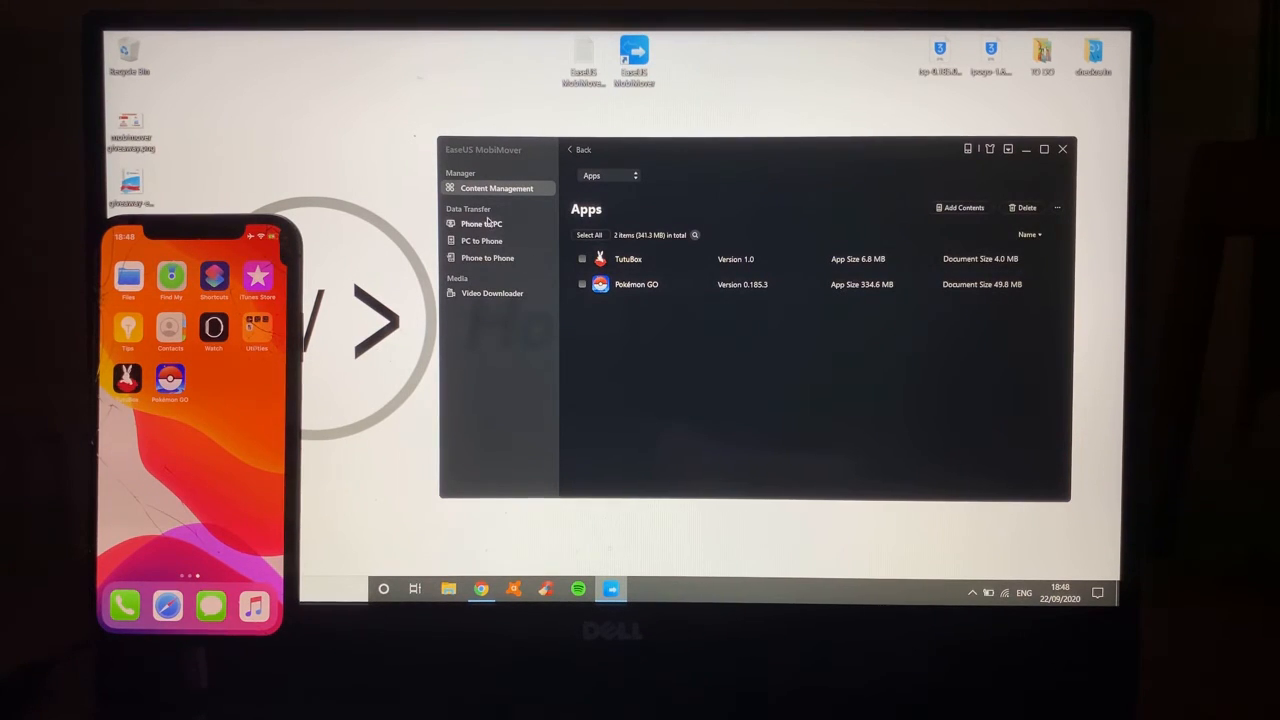
Step: Start a Phone to PC transfer of Pictures to C:/, then cancel it
left_click(481, 223)
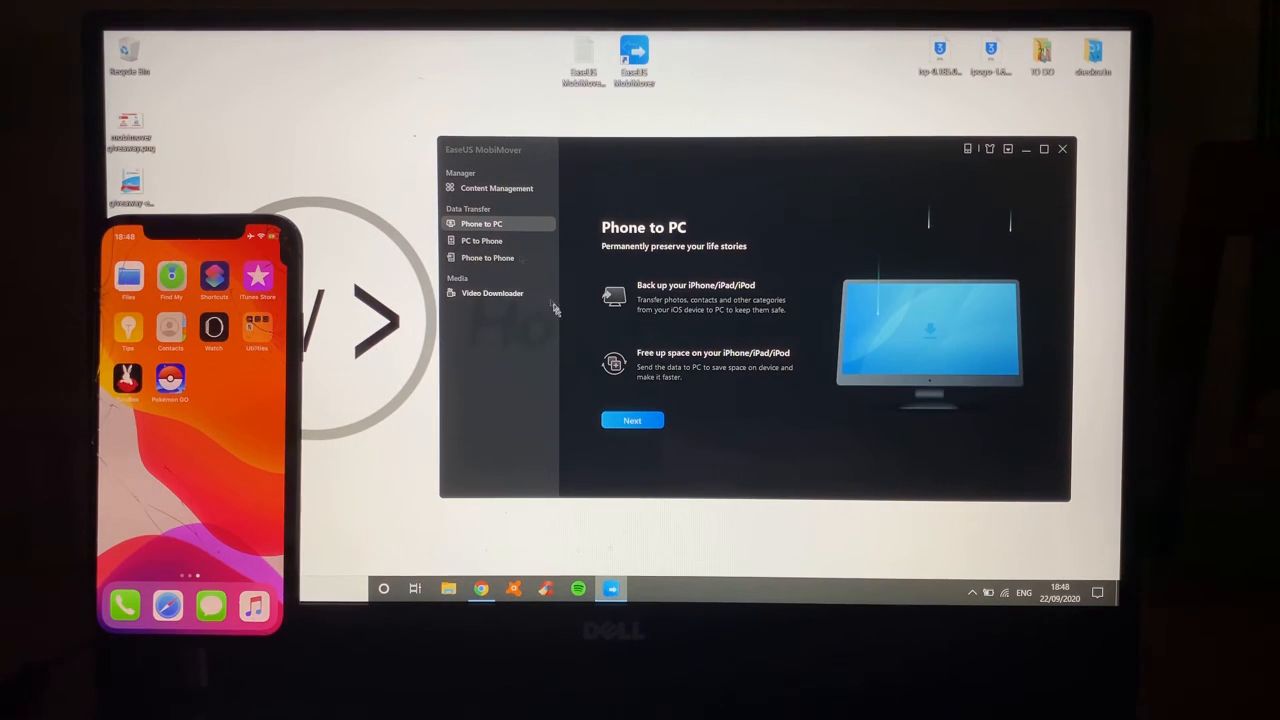
left_click(632, 420)
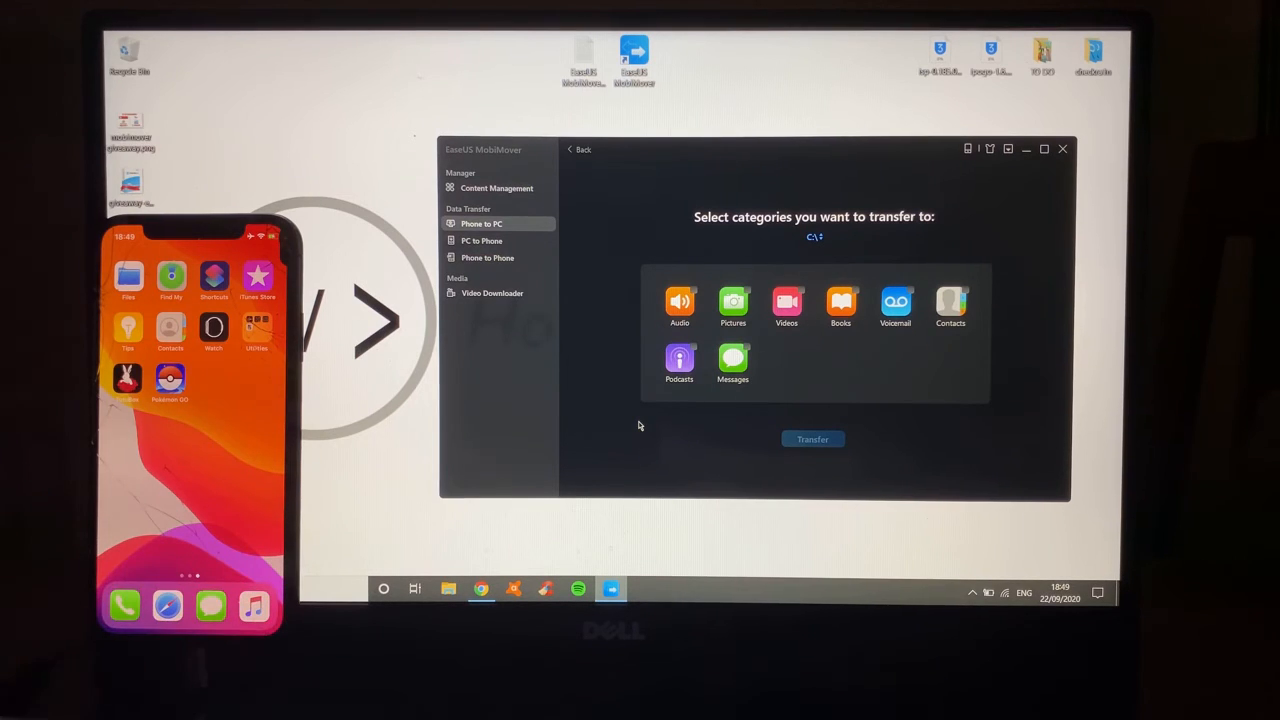
mouse_move(710, 327)
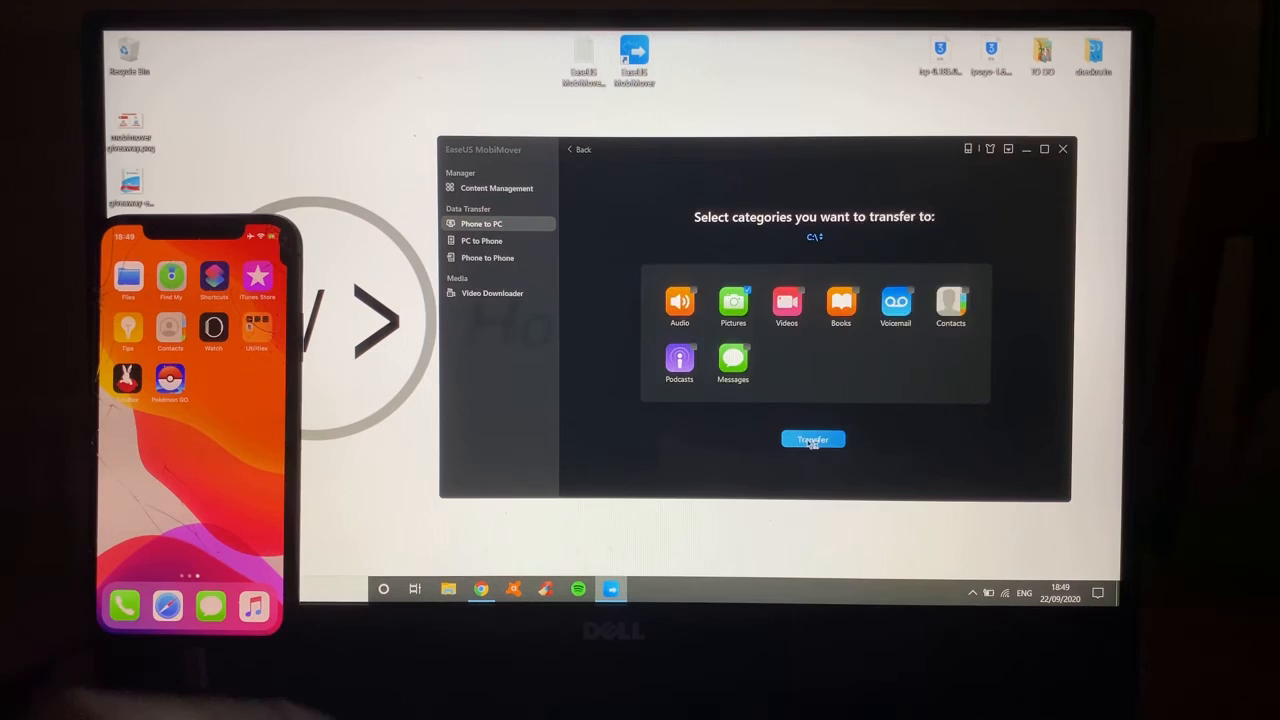
left_click(812, 439)
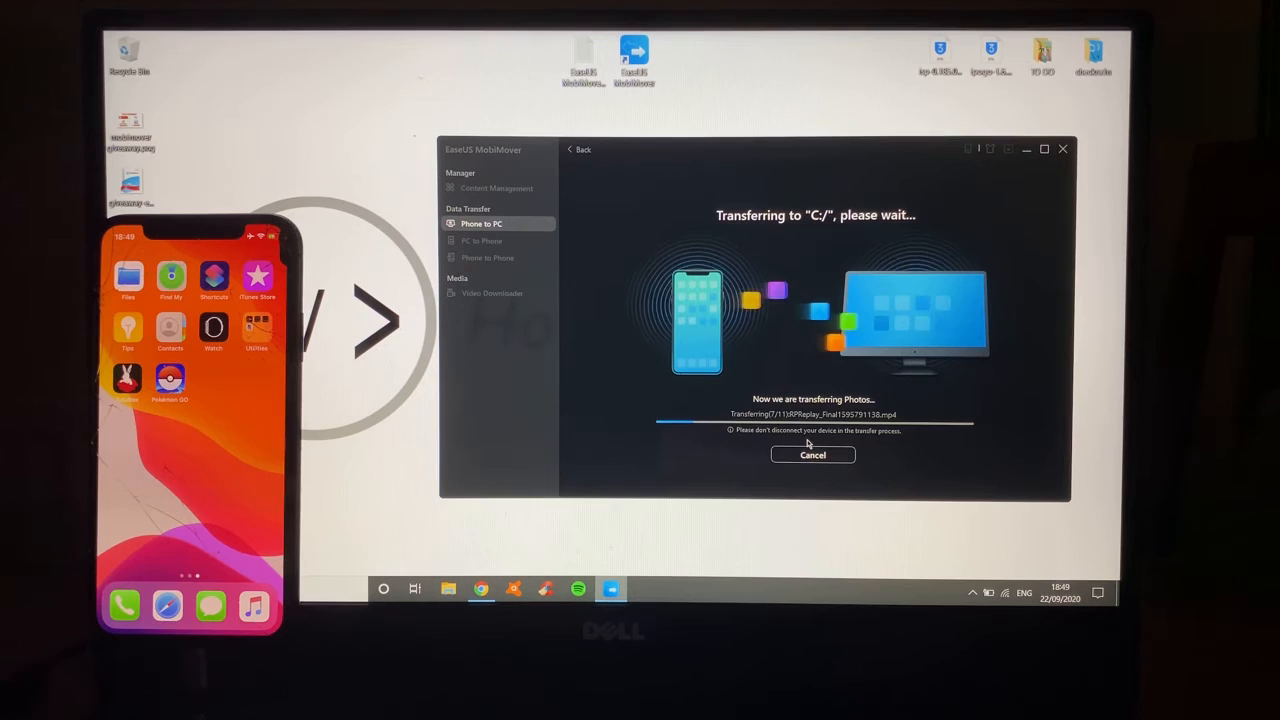
left_click(813, 455)
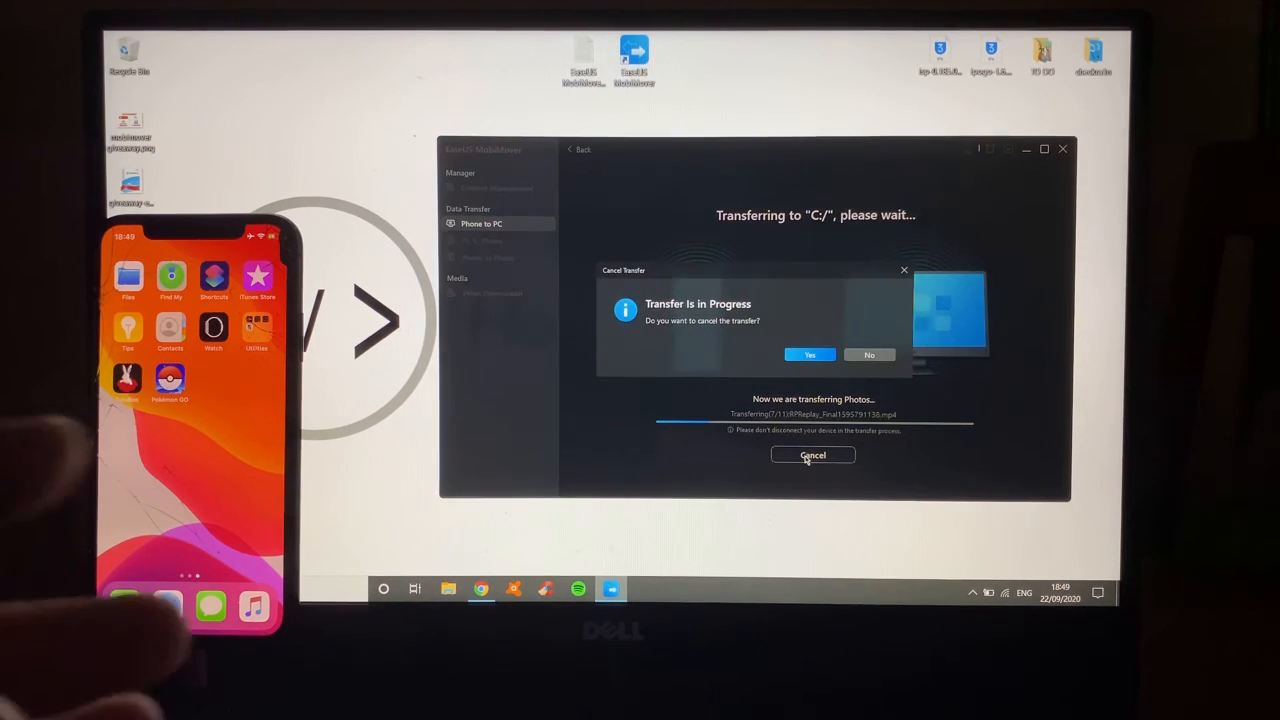
left_click(809, 354)
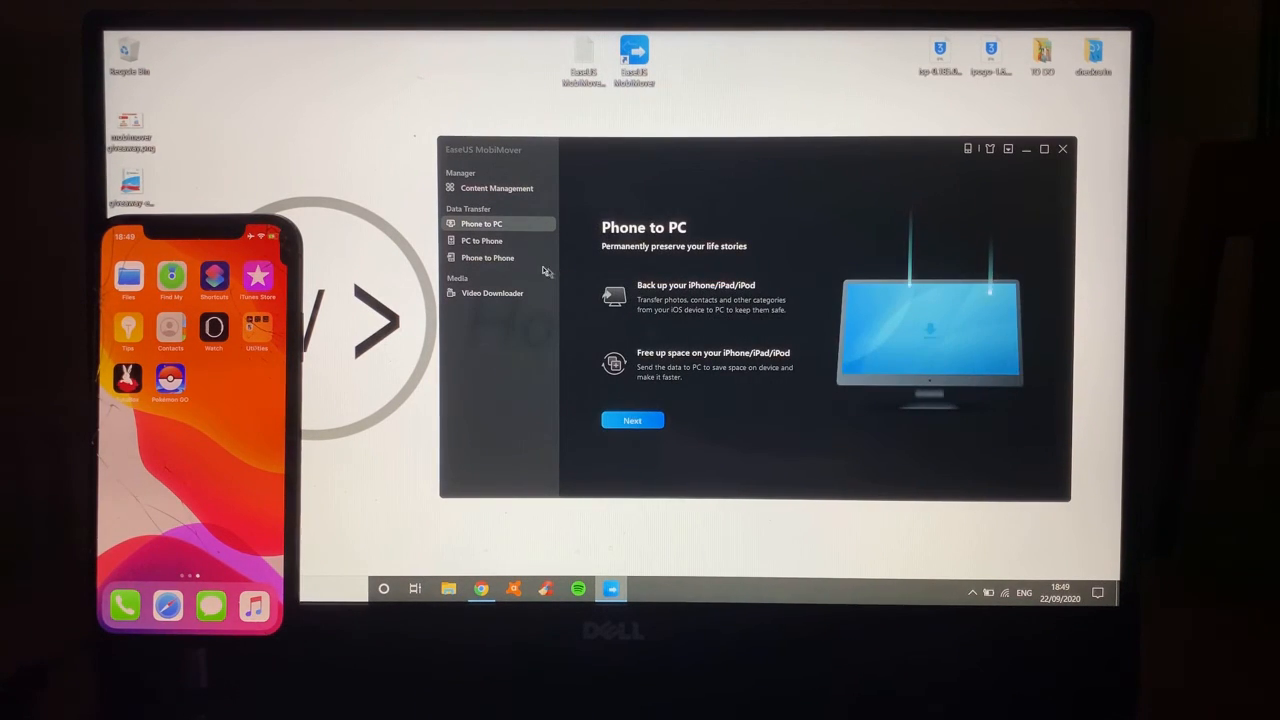
Step: Send mobimover giveaway.png from the Desktop to the iPhone via PC to Phone
left_click(482, 240)
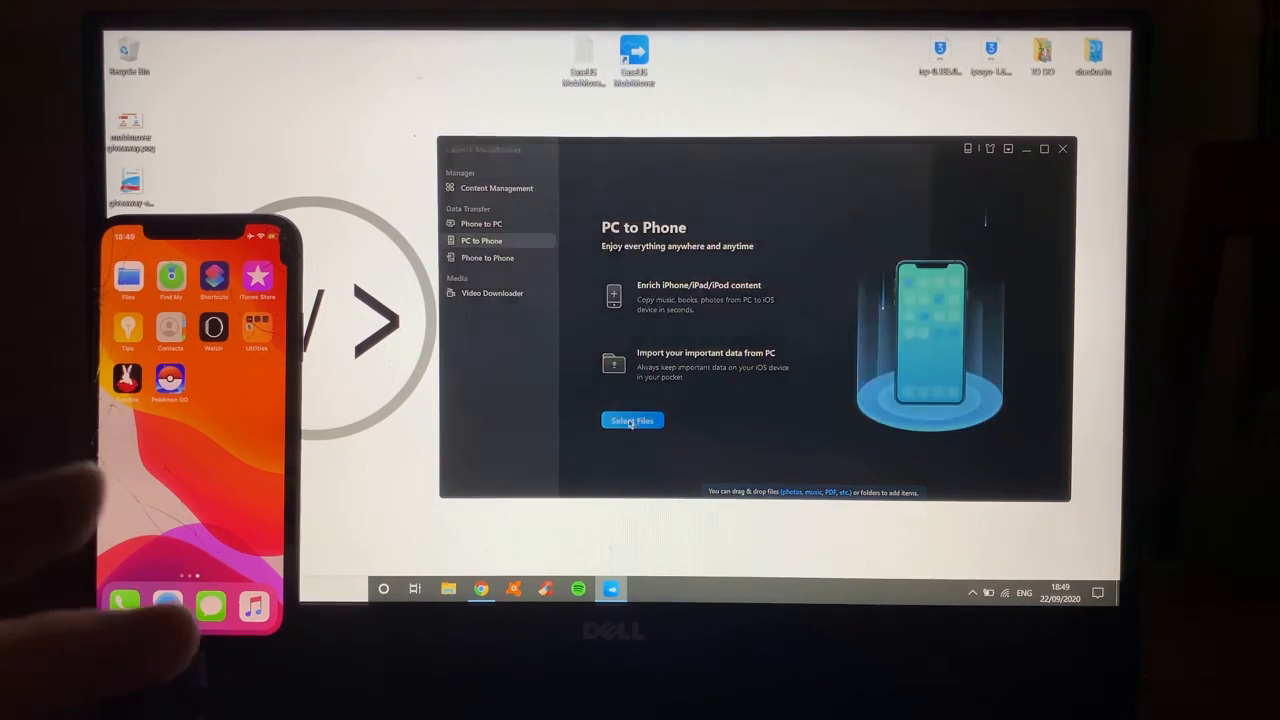
left_click(632, 420)
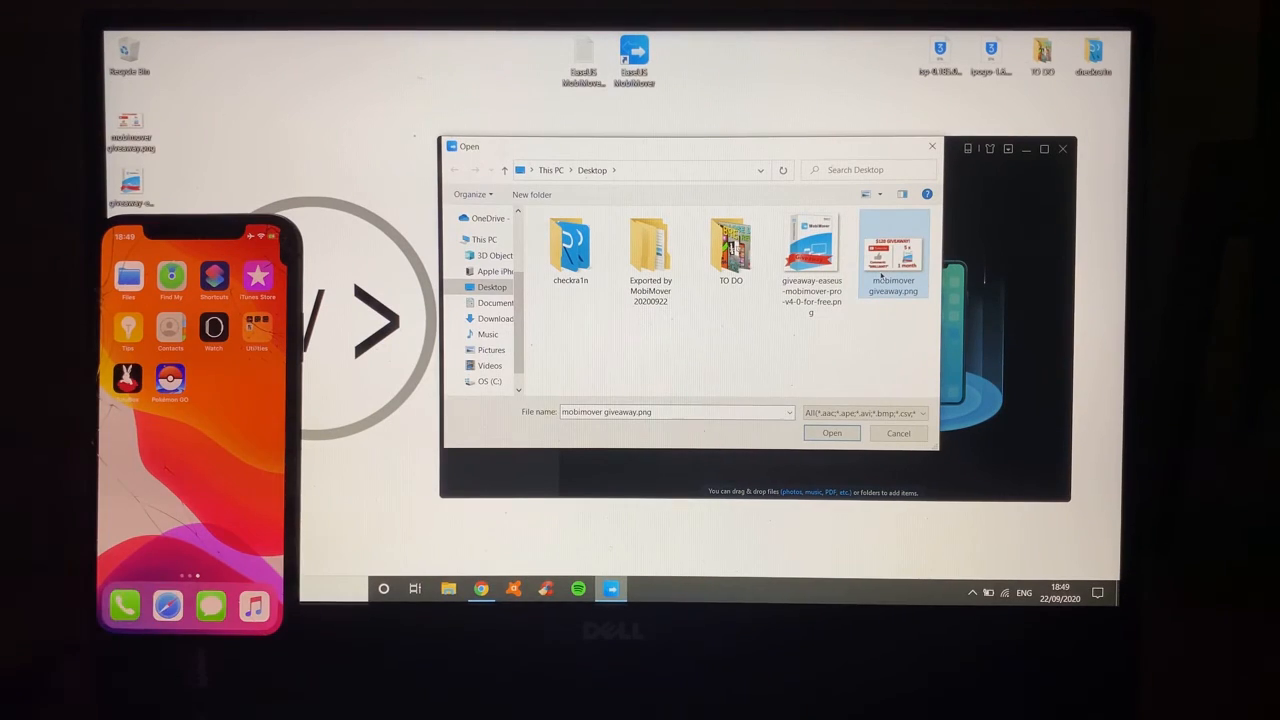
left_click(831, 433)
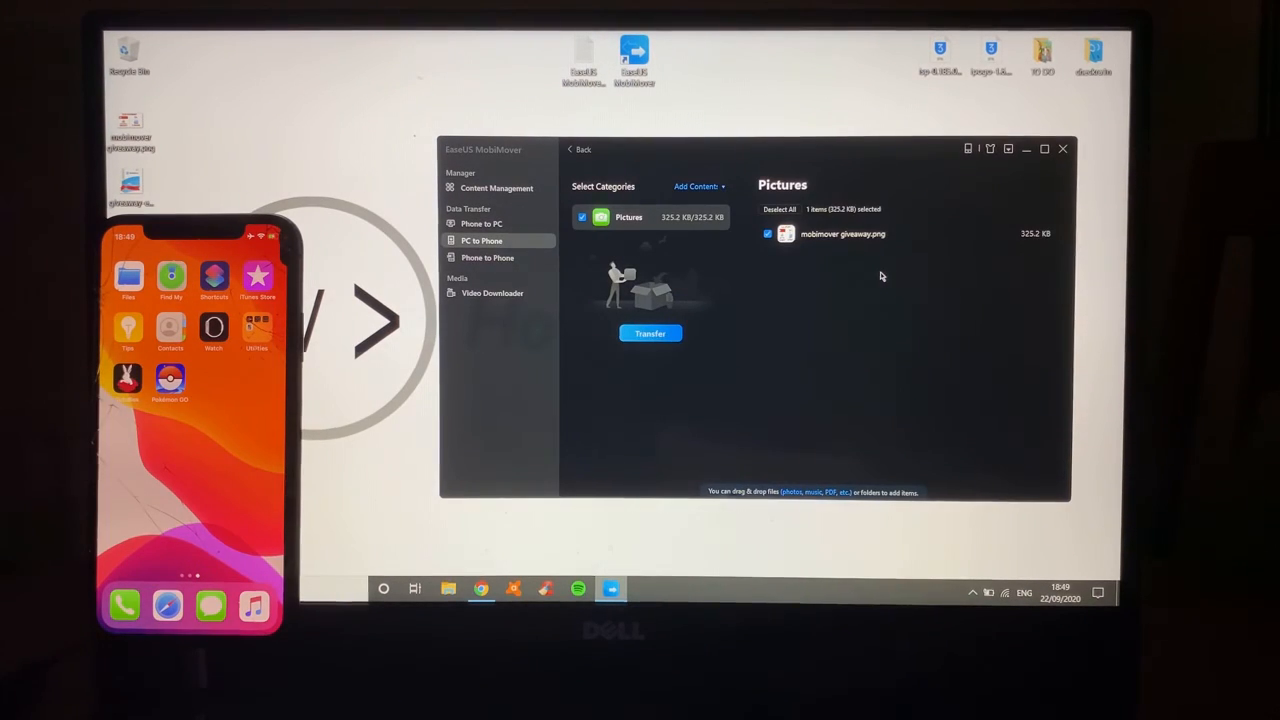
left_click(650, 333)
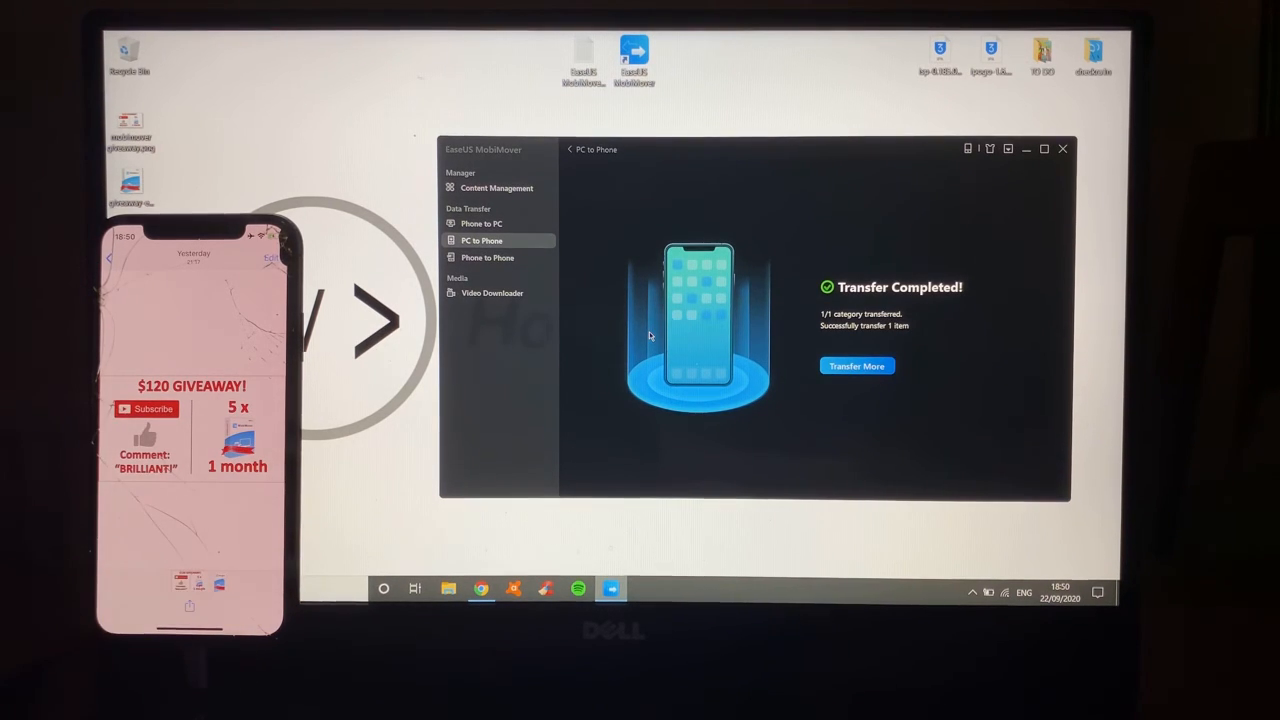
Step: Open the Phone to Phone page, which requests a second connected device
left_click(488, 258)
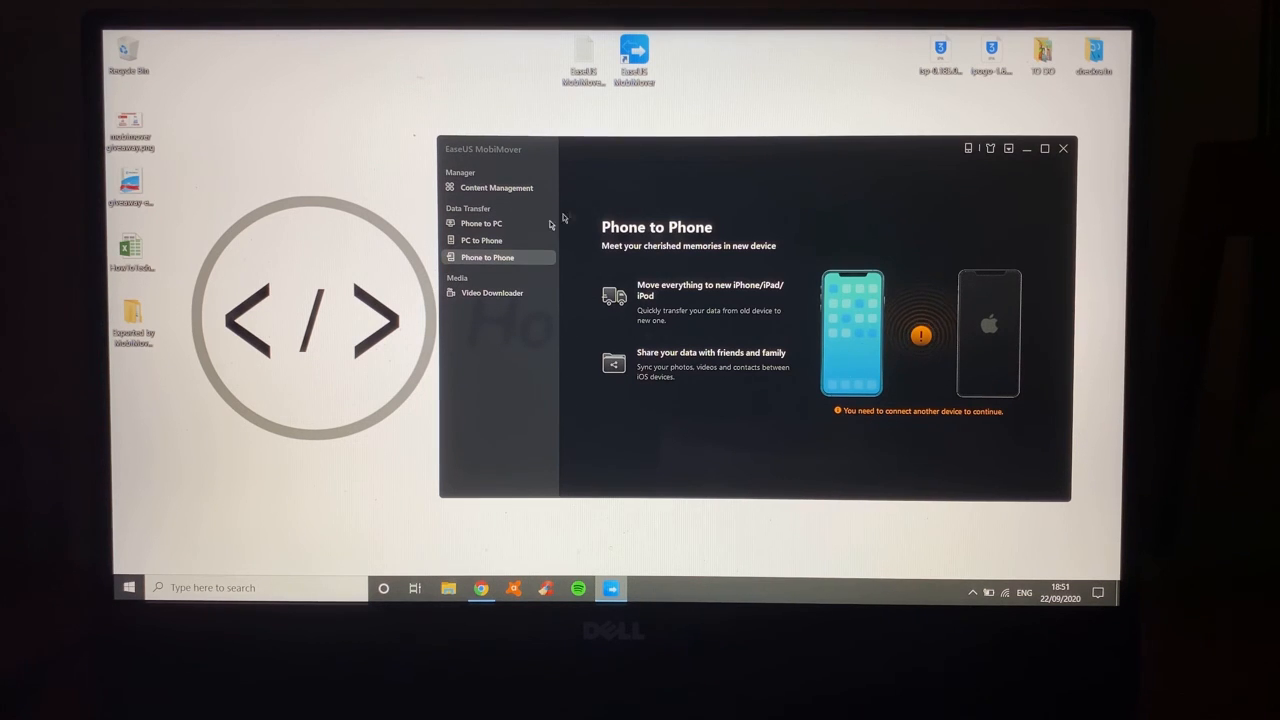
Step: Revisit the transfer pages, then reopen Content Management showing TutuBox and Pokémon GO
left_click(481, 223)
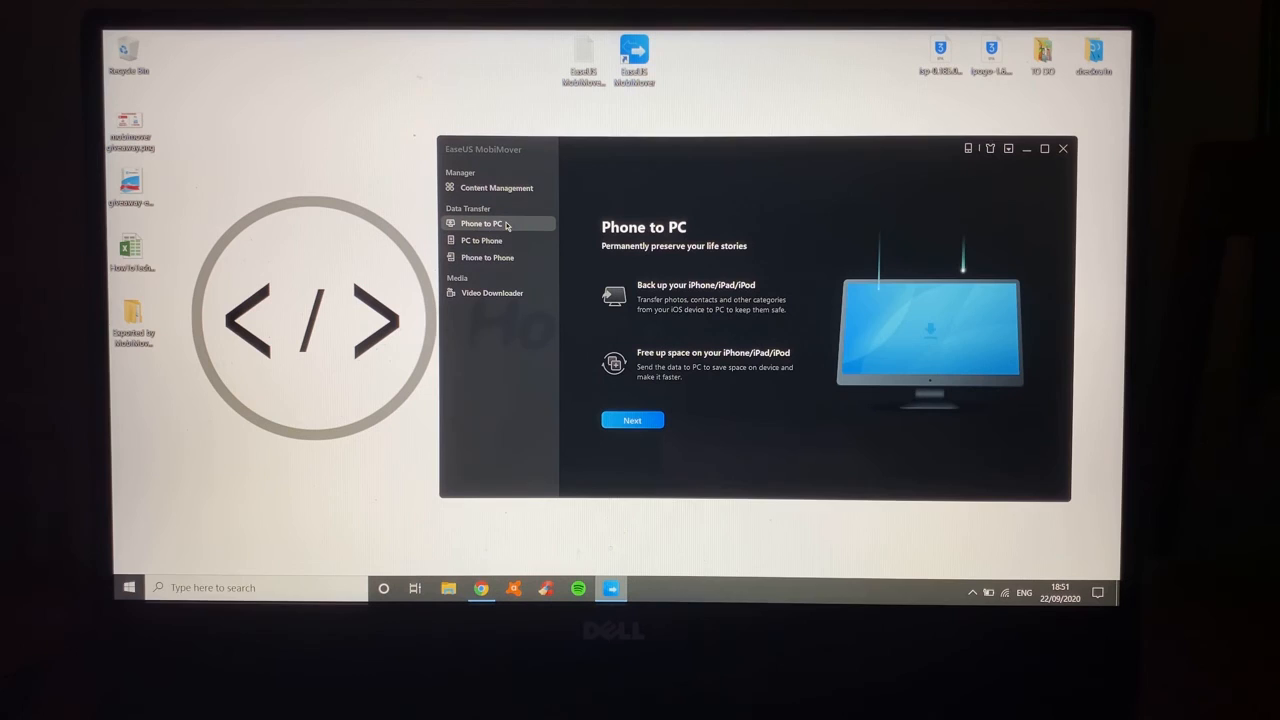
left_click(482, 240)
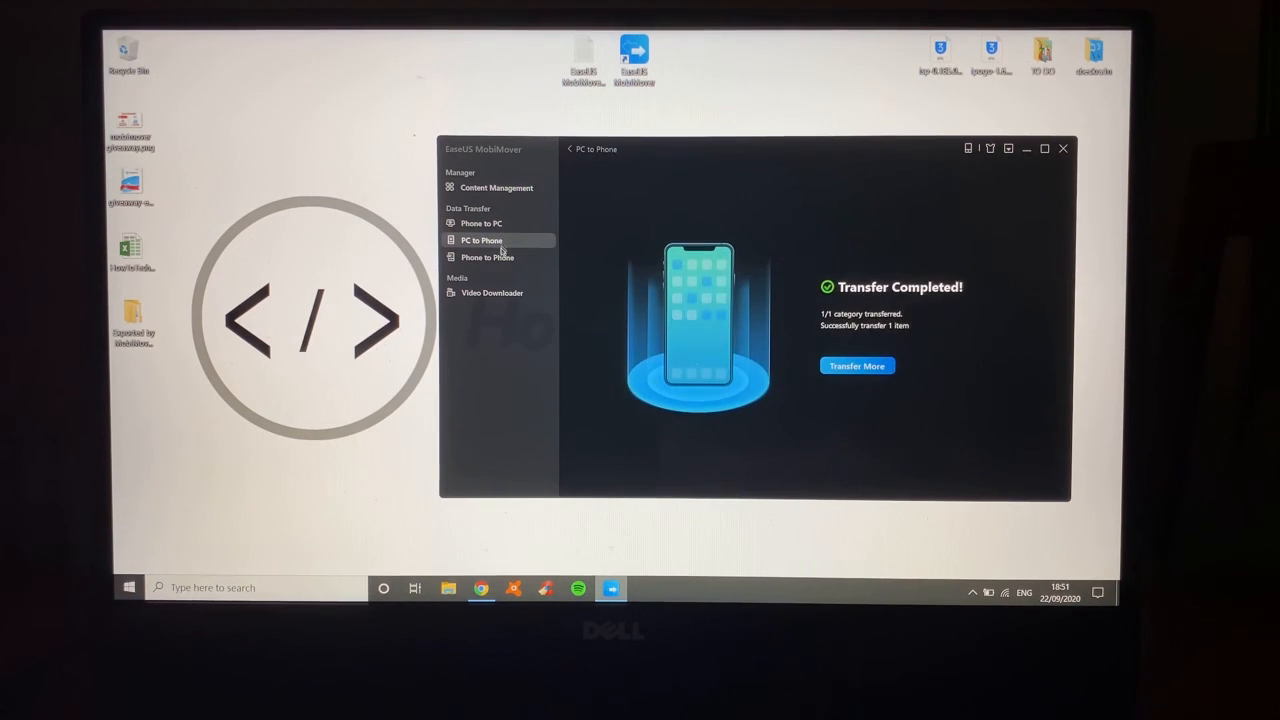
left_click(488, 257)
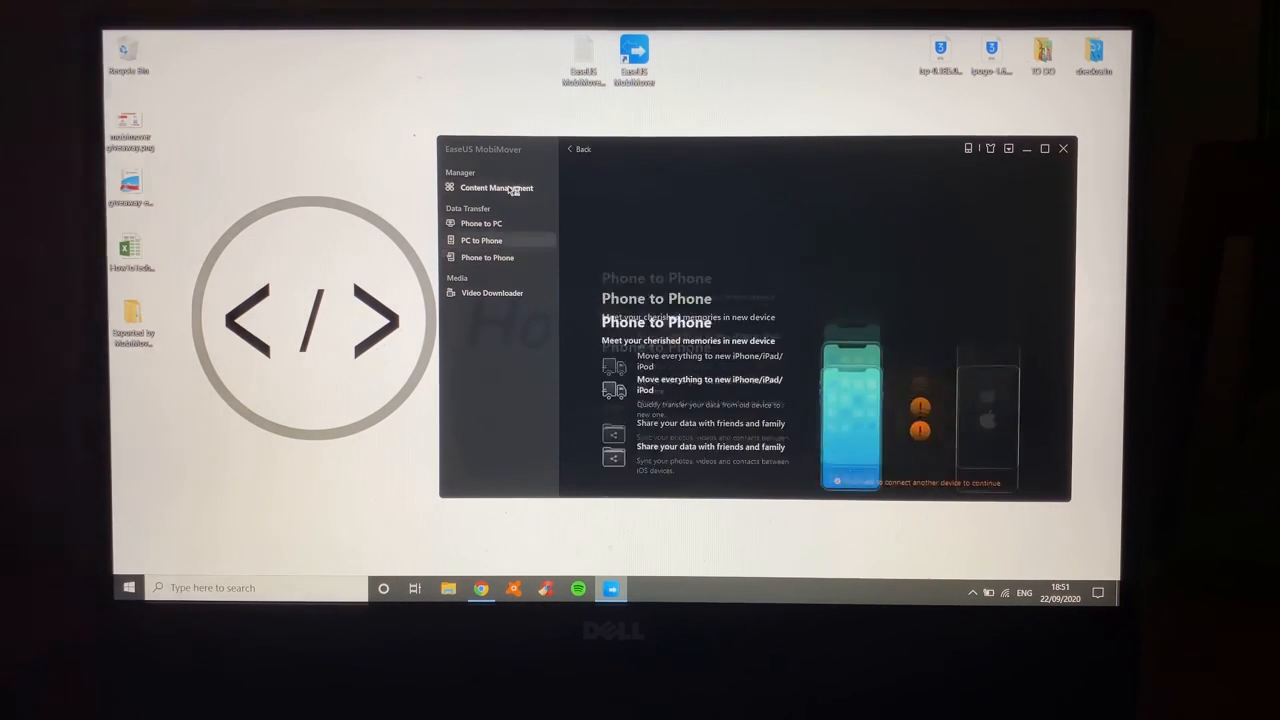
left_click(496, 188)
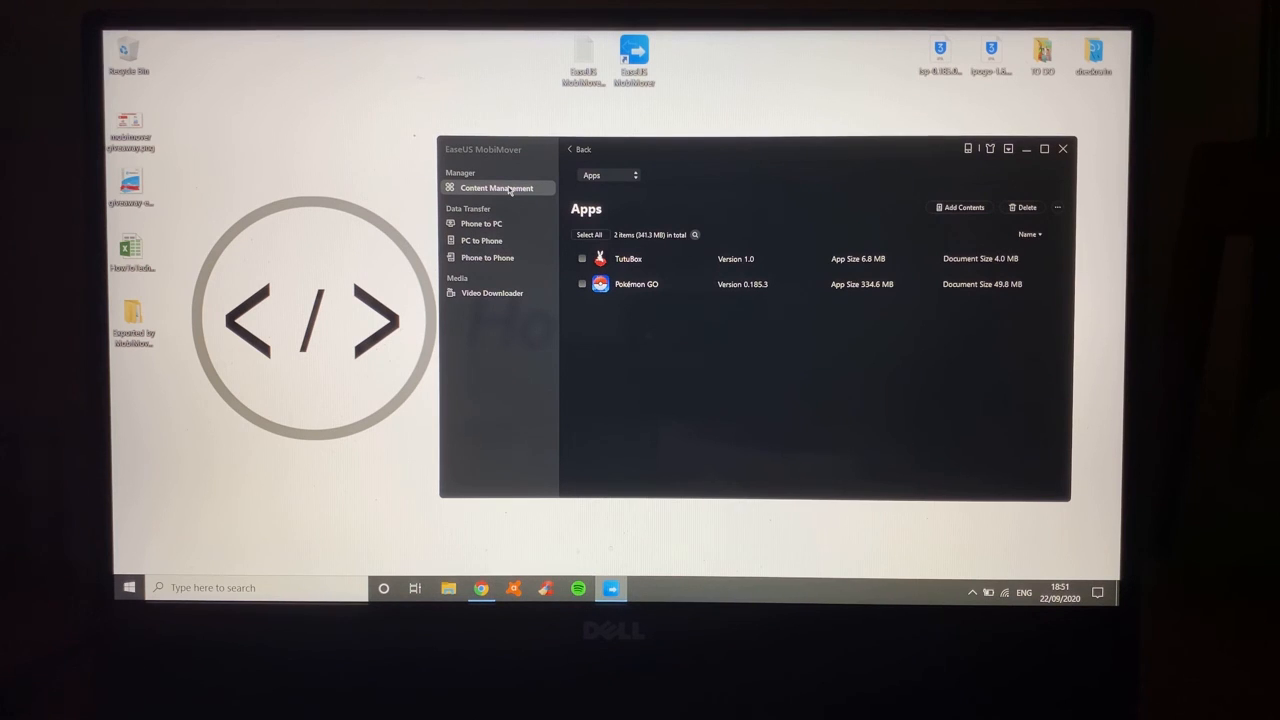